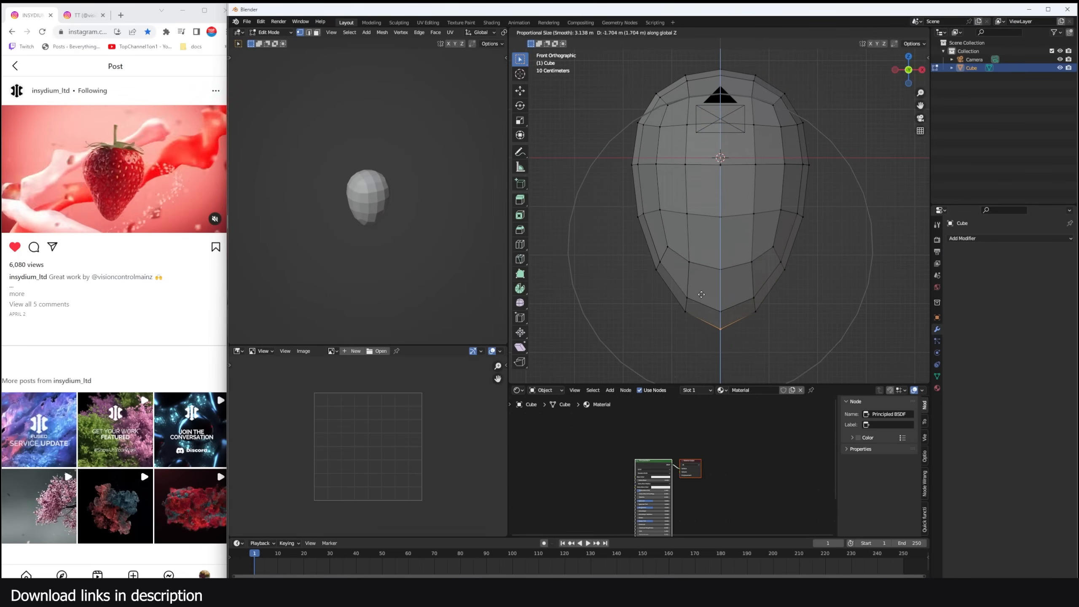
Leave Edit Mode, subdivide and shade the egg smooth with wireframe overlay shown, then apply the subdivision.
key("Tab")
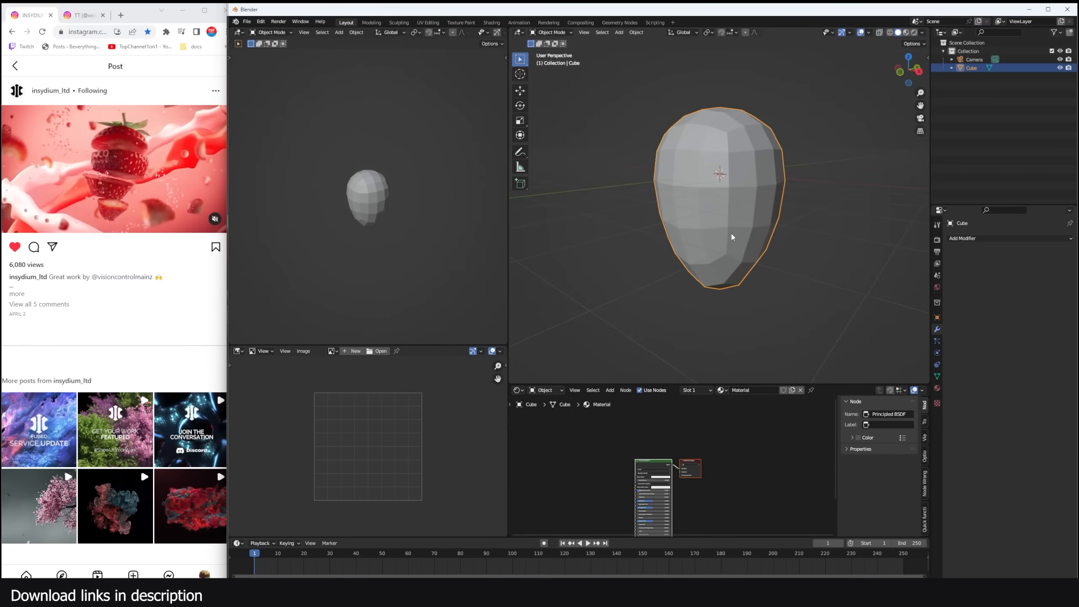
left_click(963, 238)
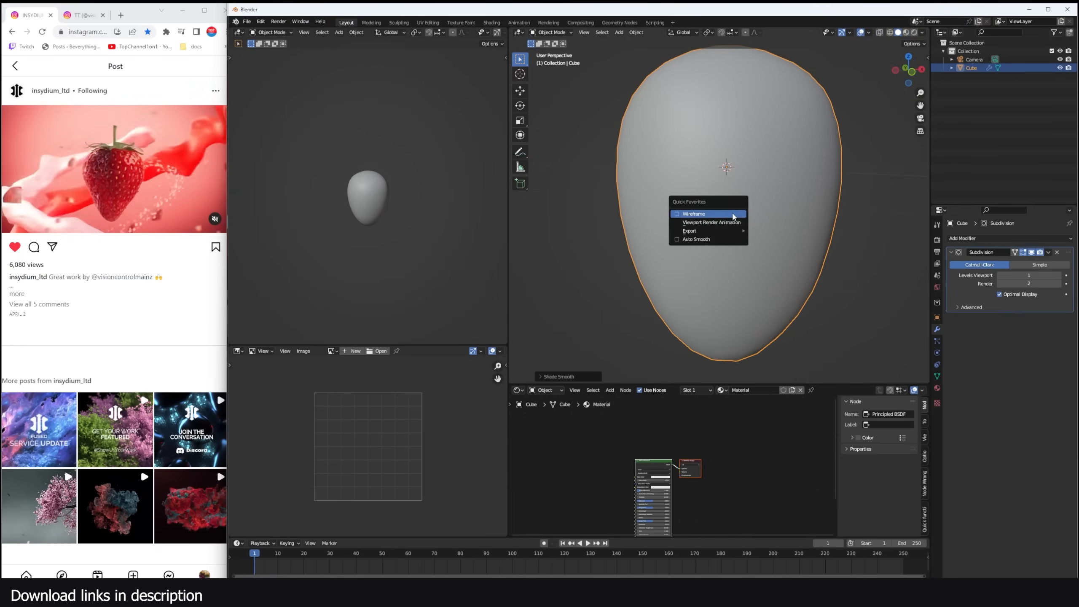
left_click(694, 214)
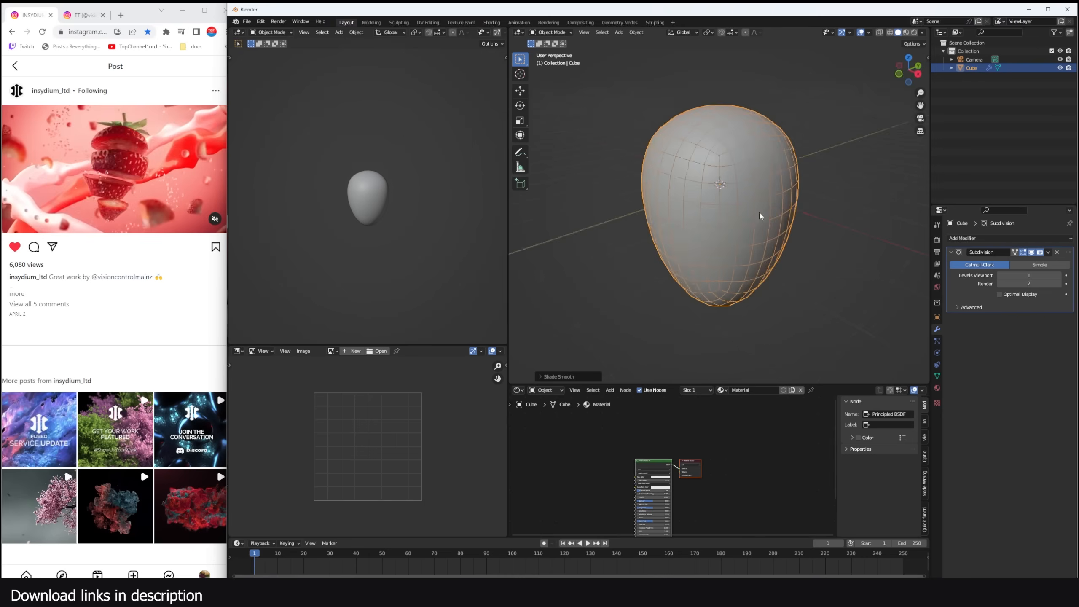
left_click(1058, 252)
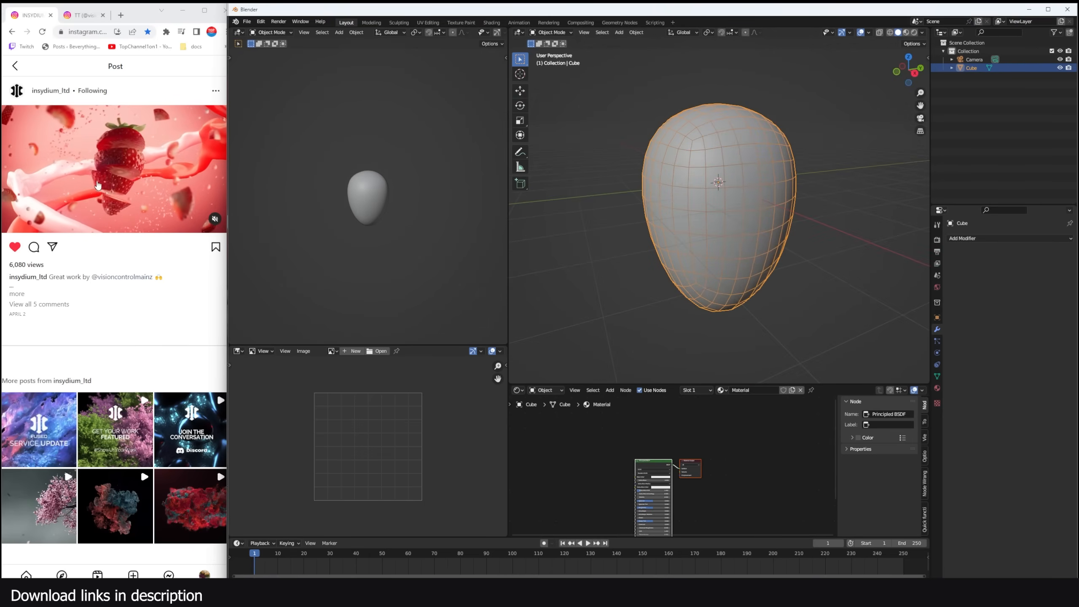
Add an Un-Subdivide Decimate with iterations set and a Subdivision Surface at viewport level 2.
left_click(963, 238)
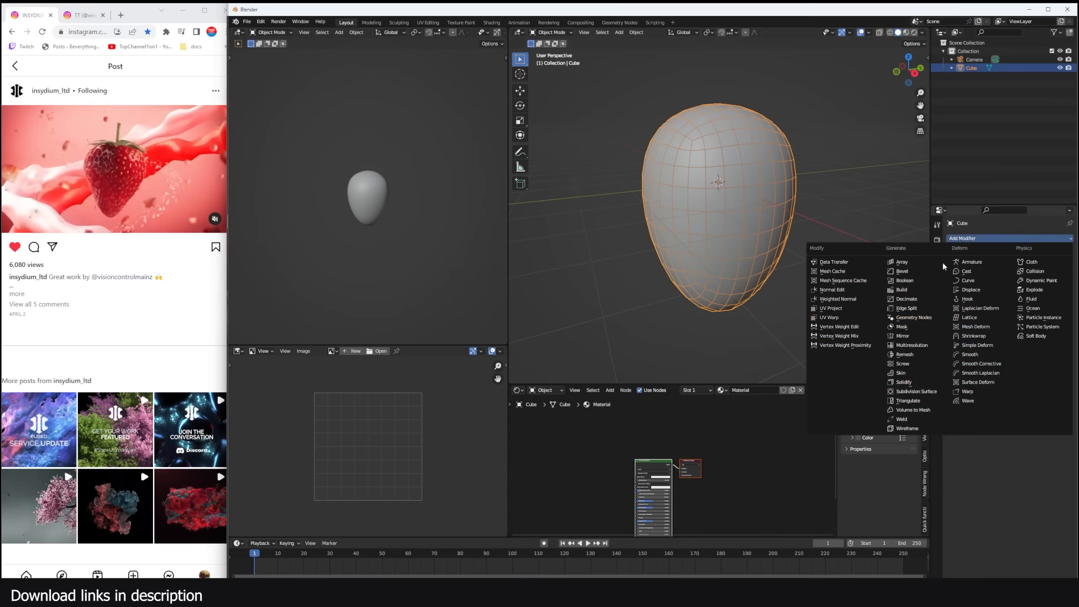
left_click(907, 299)
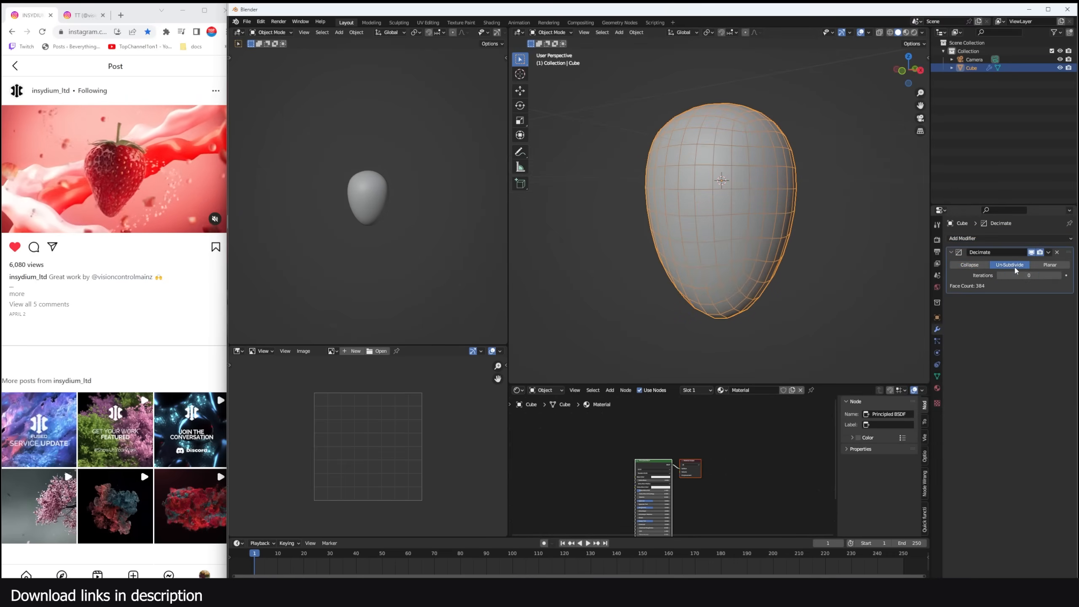
left_click(1029, 276)
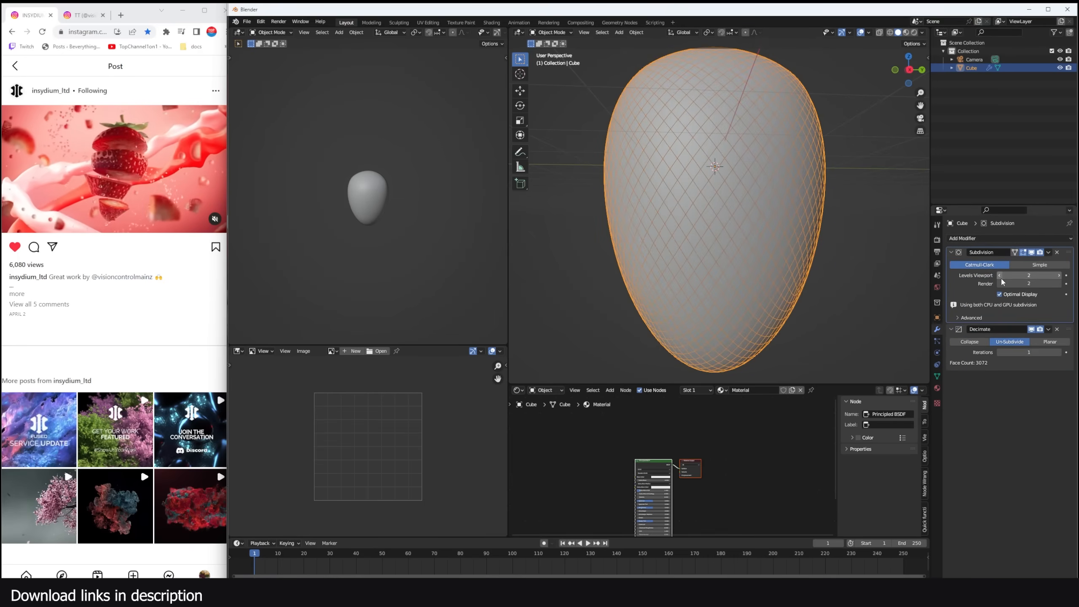
left_click(1000, 275)
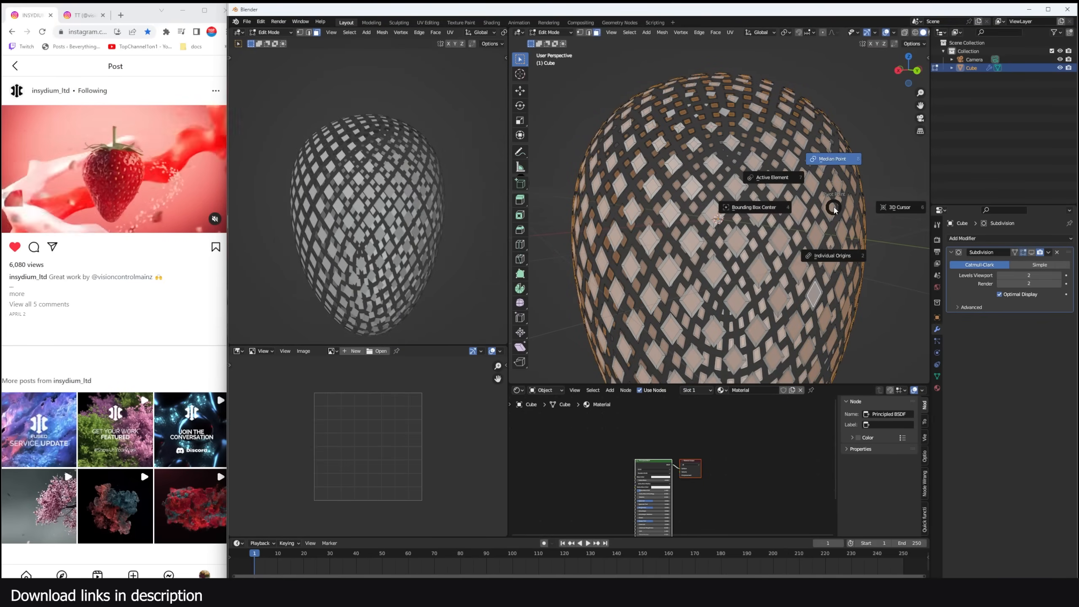
mouse_move(834, 256)
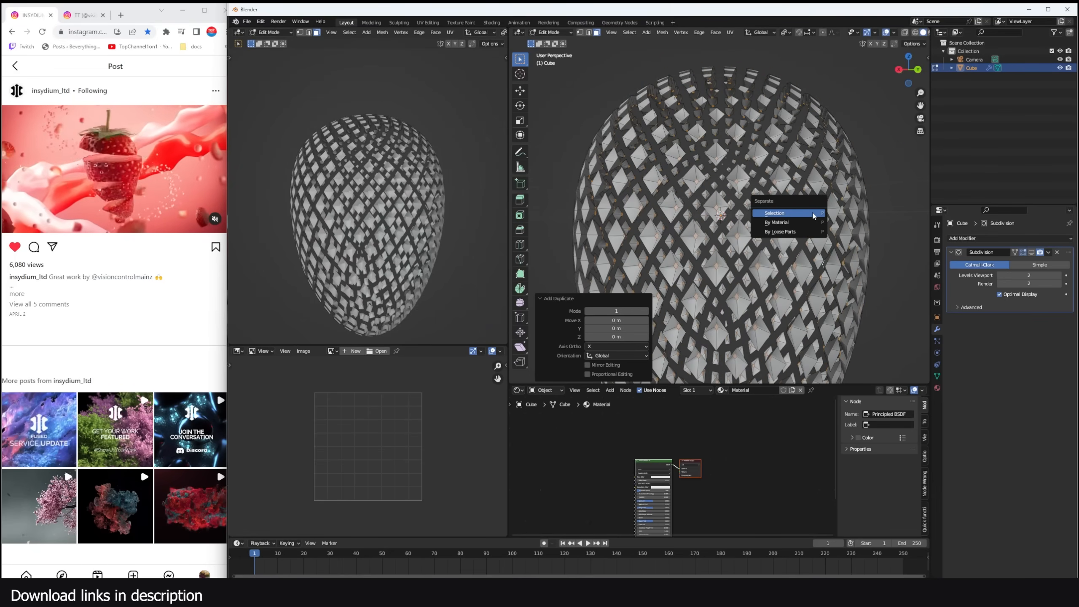
Separate the duplicated diamond faces into their own object via P > Selection.
left_click(774, 213)
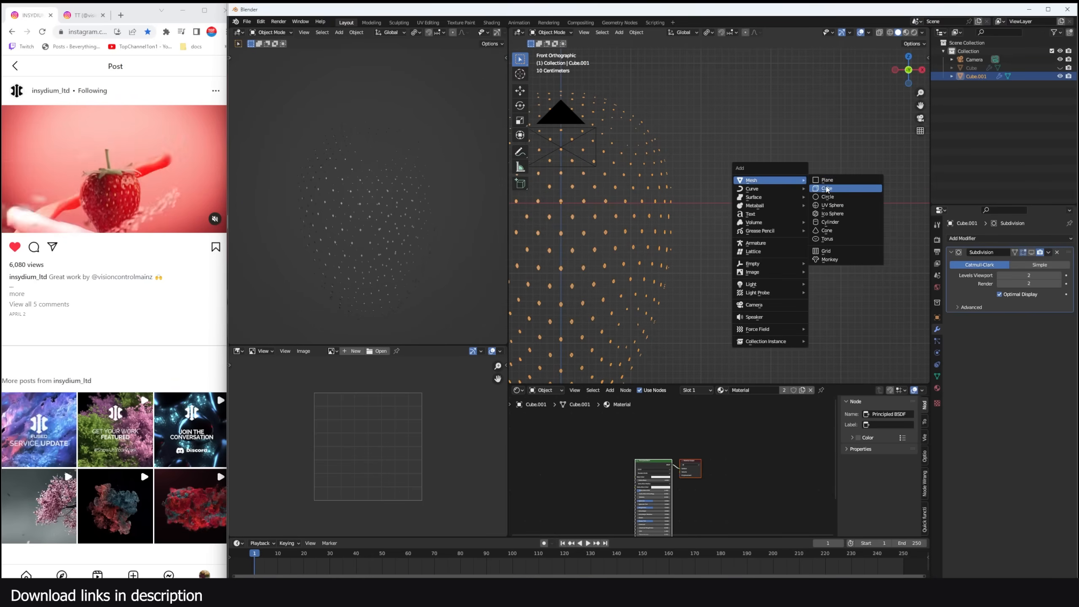
Add a new cube, Cube.002, as the starting mesh for the teardrop seed.
left_click(826, 188)
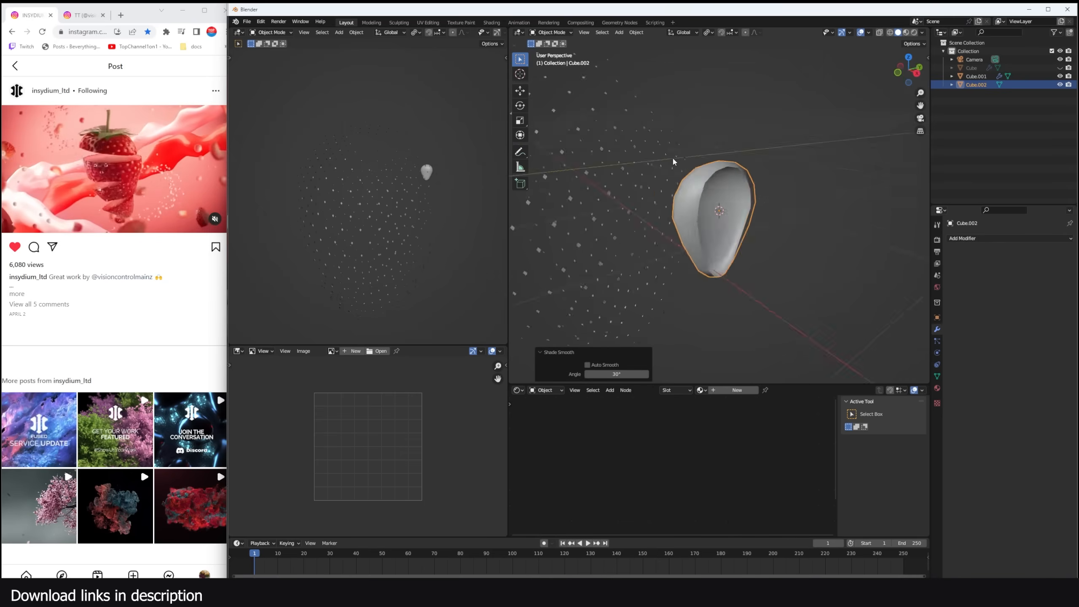
left_click(975, 76)
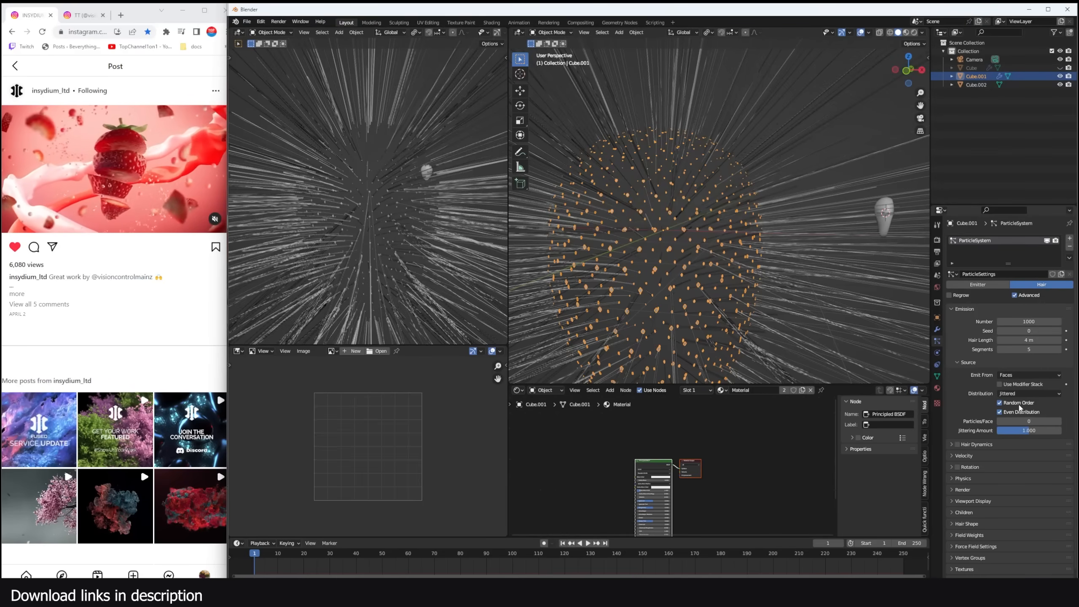
Set the hair particles to non-random order, render as the Cube.002 object with rotation enabled and seeds oriented along the surface.
left_click(999, 403)
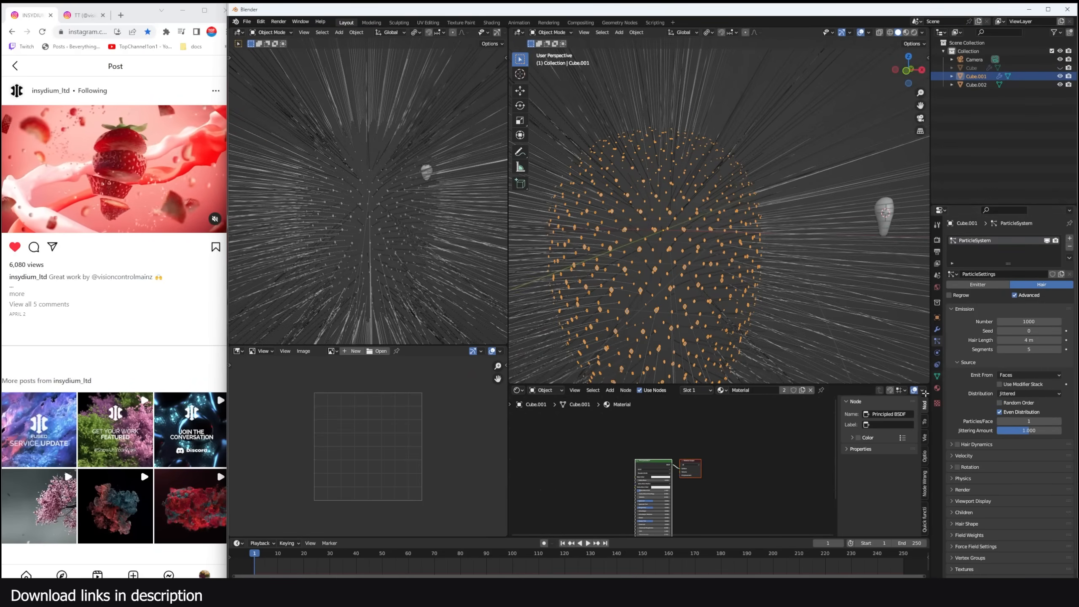
left_click(962, 489)
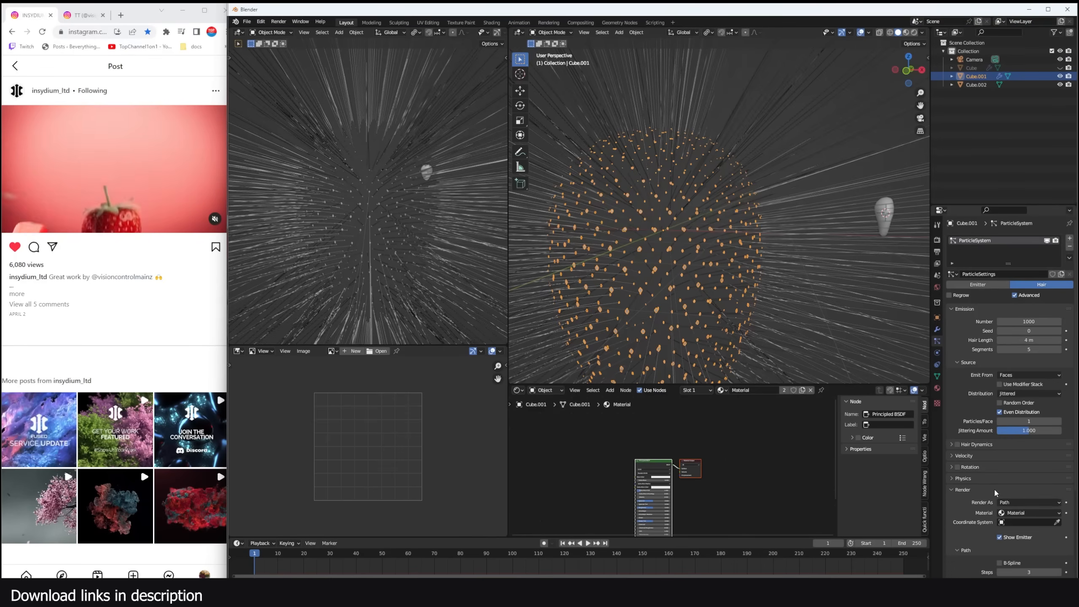
left_click(1030, 501)
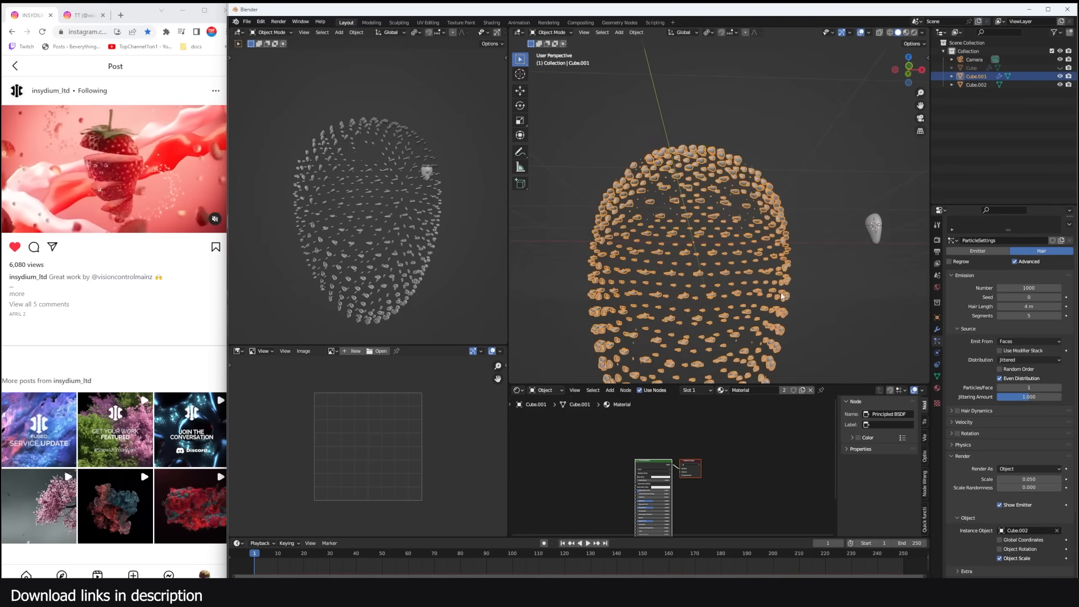
left_click(967, 432)
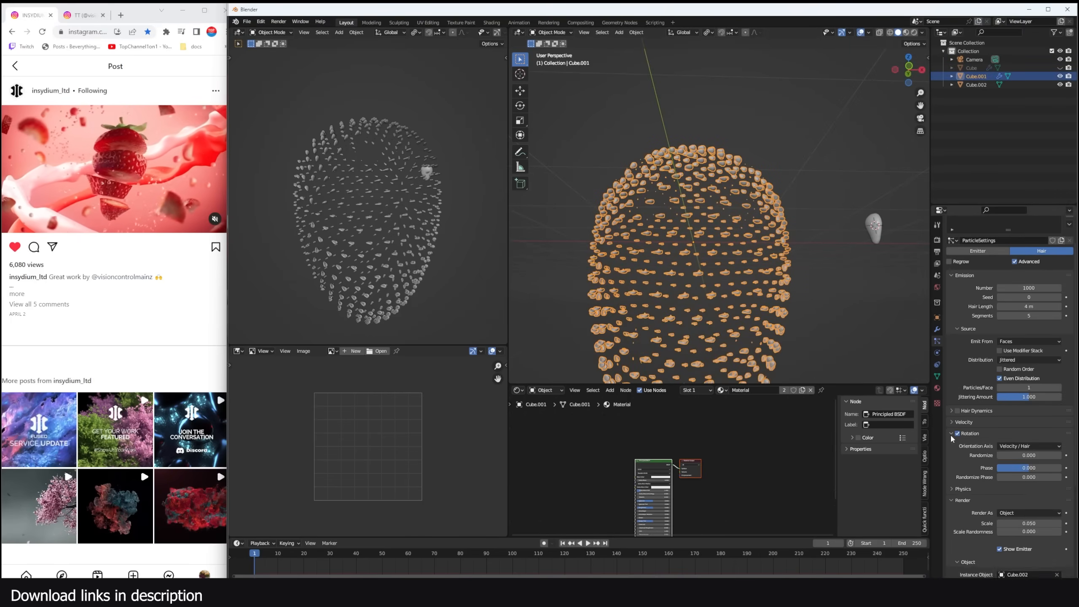
left_click(1030, 446)
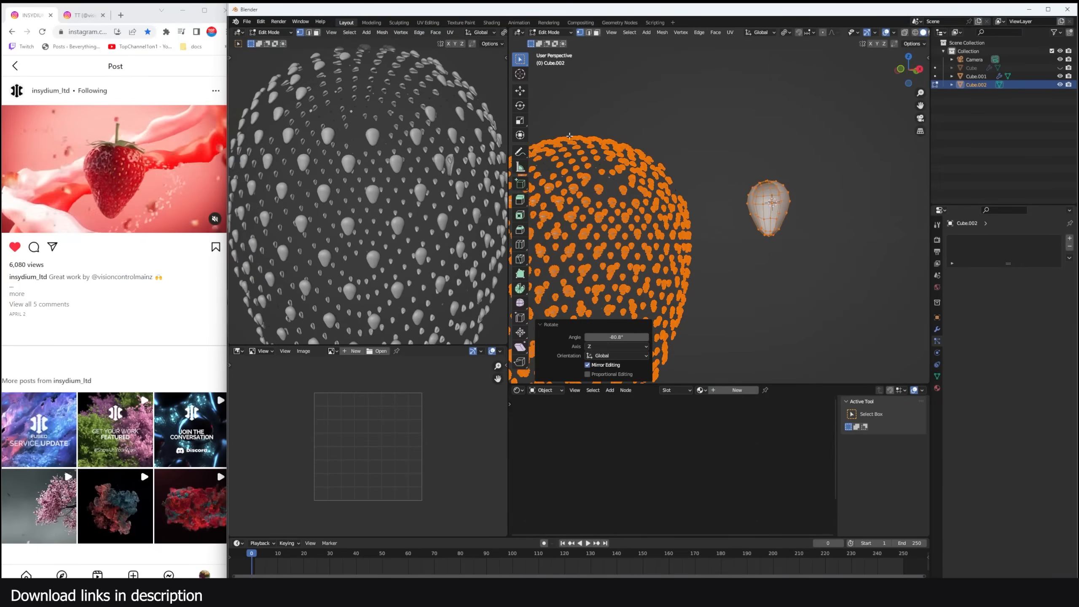
Leave the seed mesh's Edit Mode and select the strawberry body.
key("Tab")
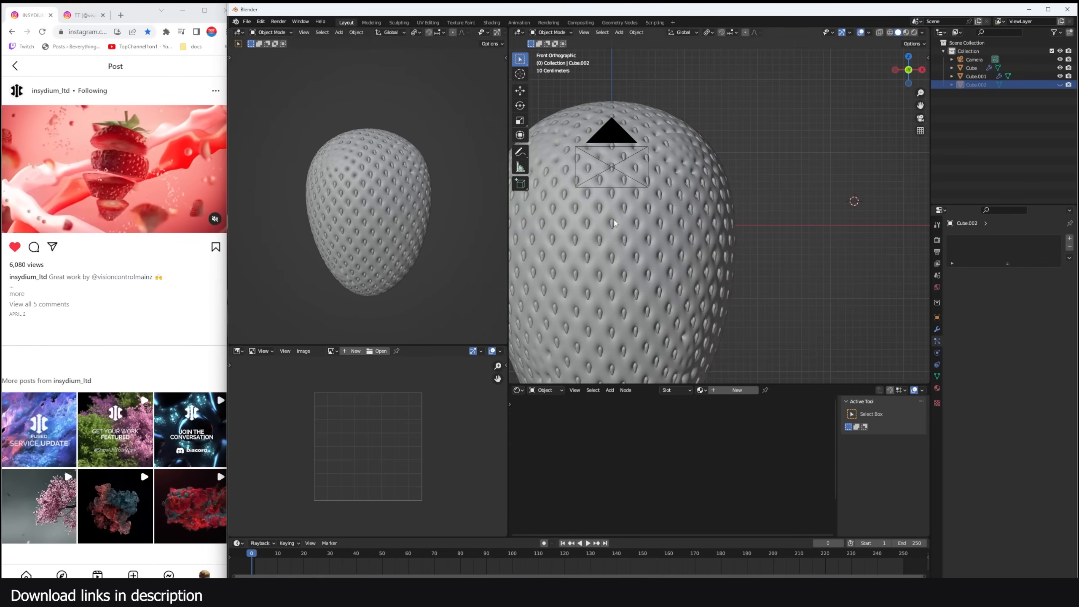
left_click(661, 248)
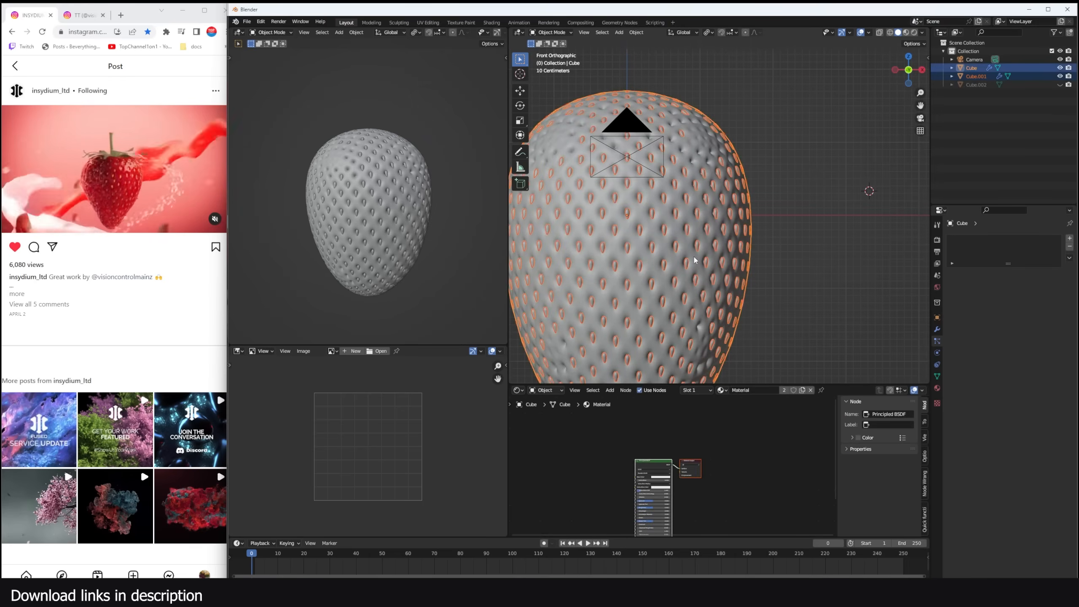
Reshape the body's vertices into a tapered strawberry form in Edit Mode, then hide the seed objects.
key("Tab")
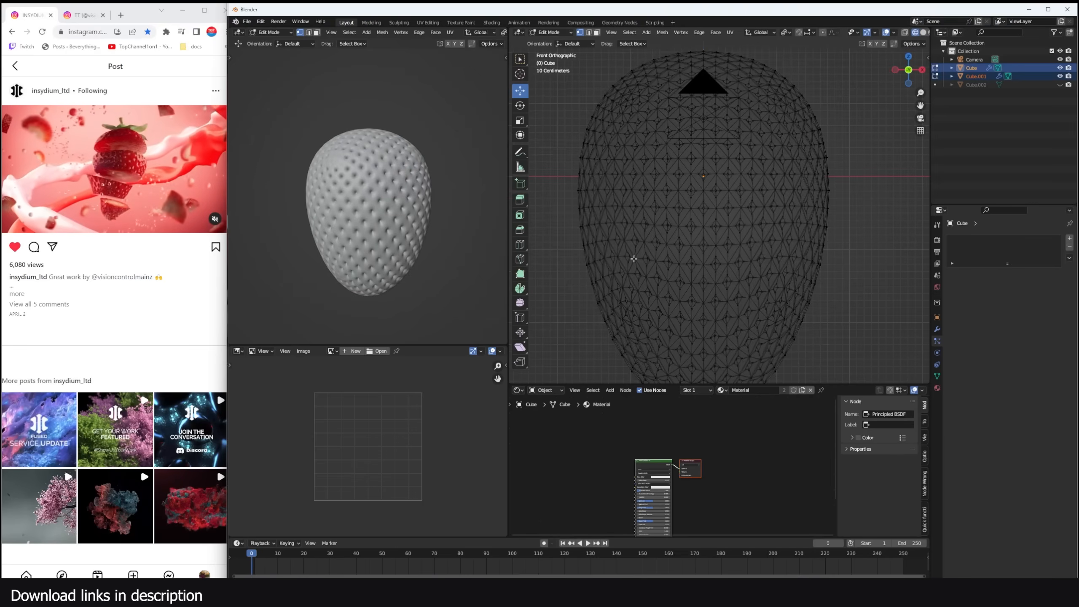
left_click(592, 283)
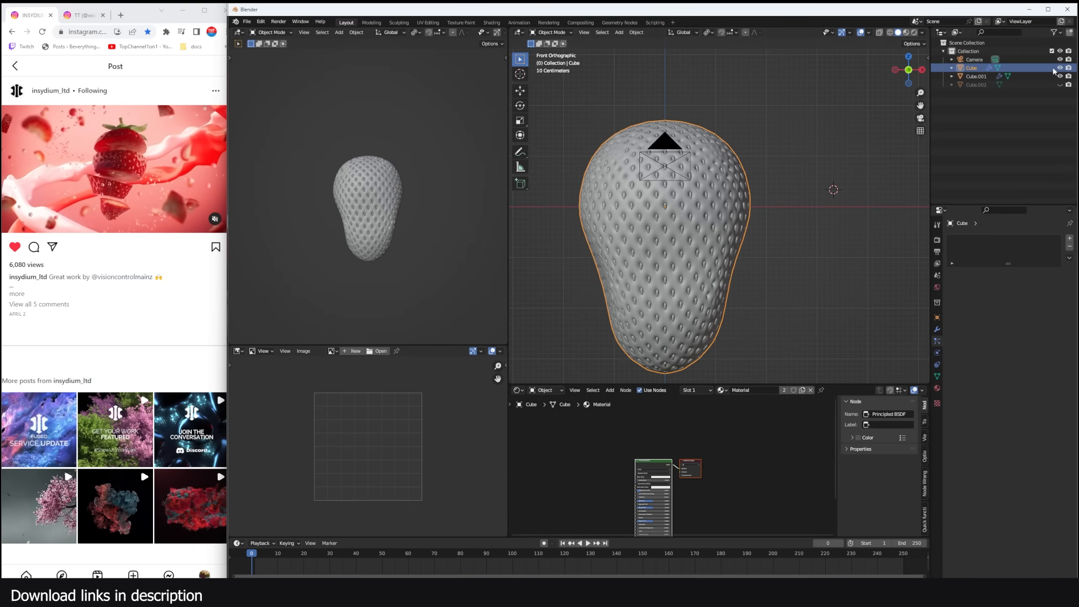
left_click(1060, 68)
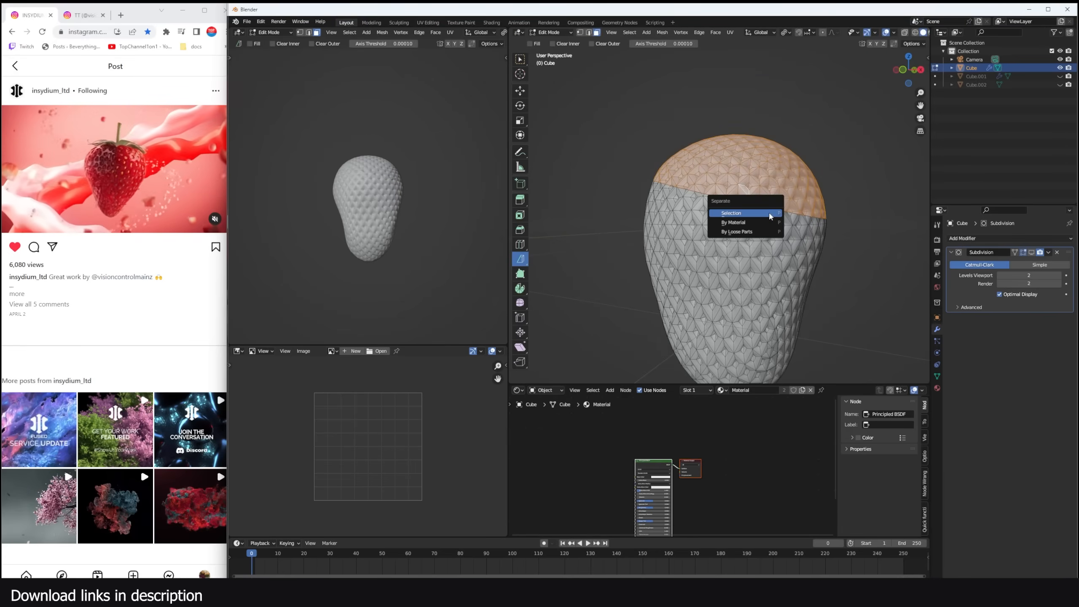
Separate the bisected top cap into its own object, Cube.003.
left_click(731, 212)
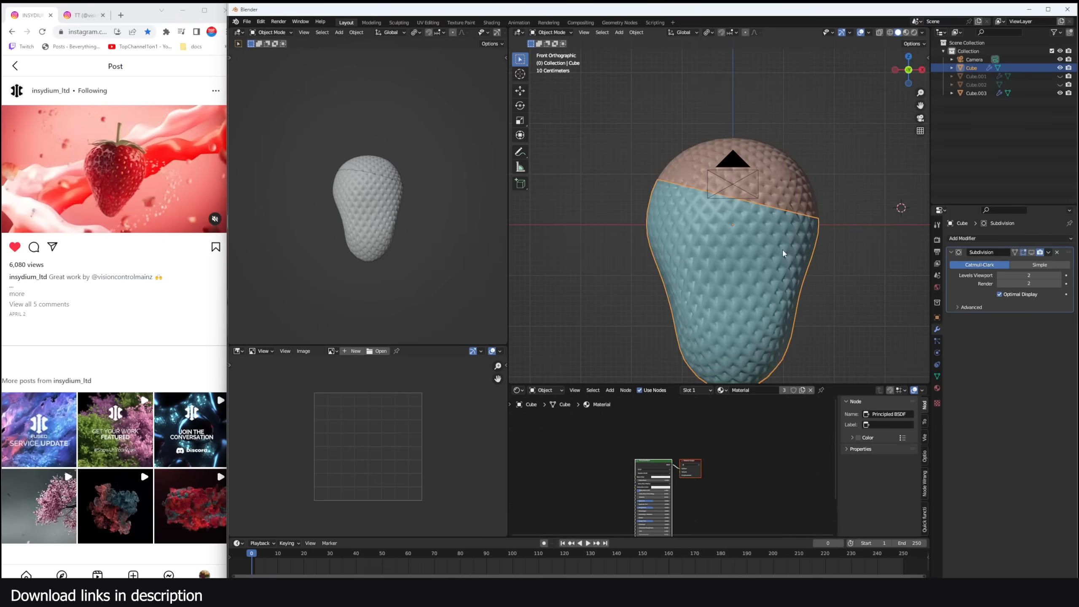
Select the upper band of the body and bring up actions for the new slice piece Cube.004.
left_click(520, 242)
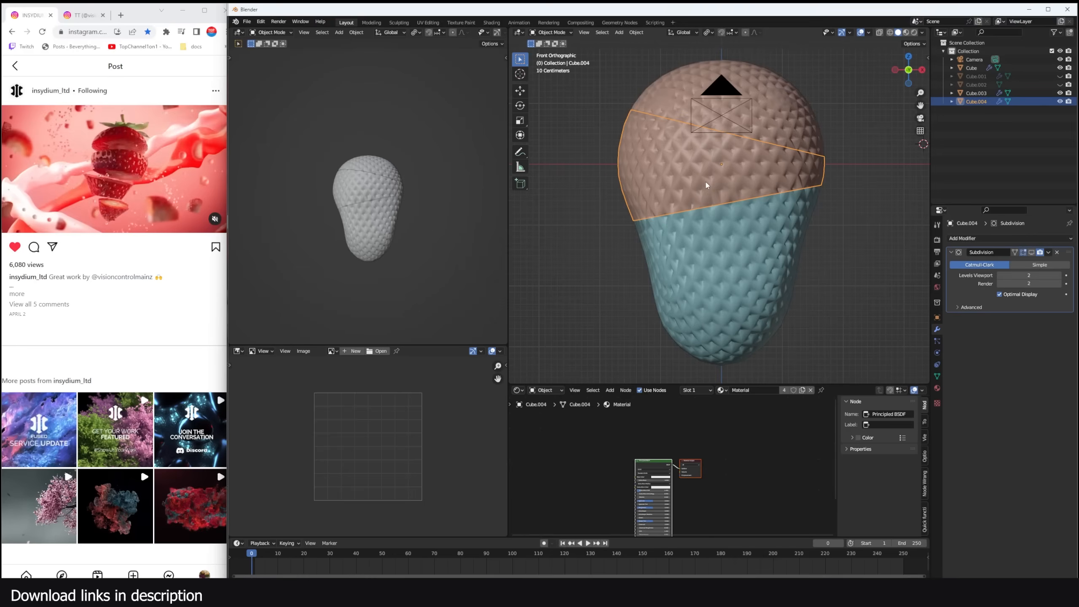
right_click(706, 186)
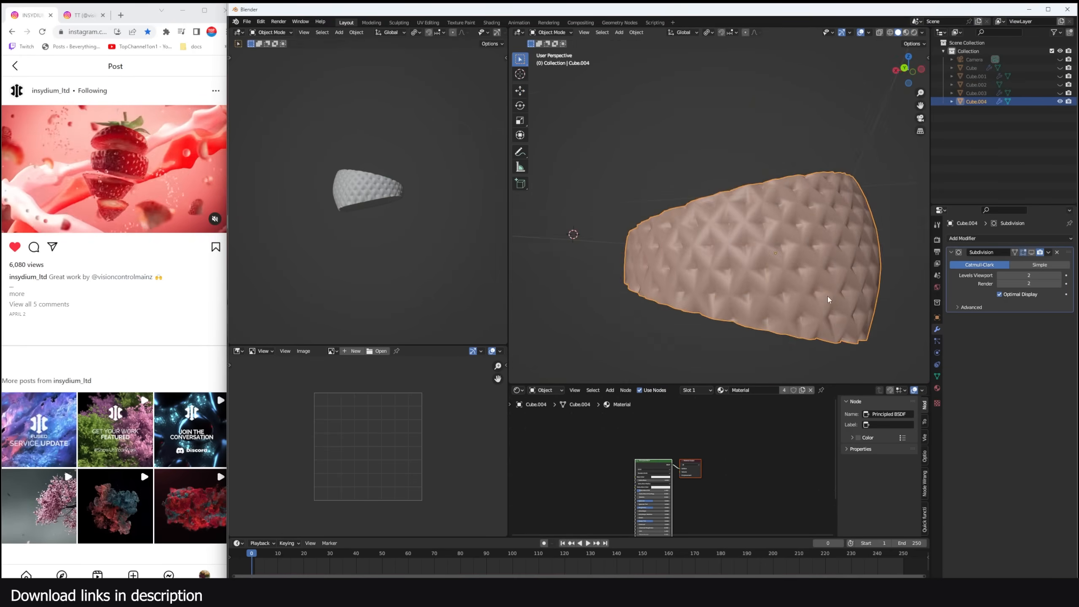
Exit Local View to the whole strawberry and show the seed objects again in the Outliner.
left_click(972, 67)
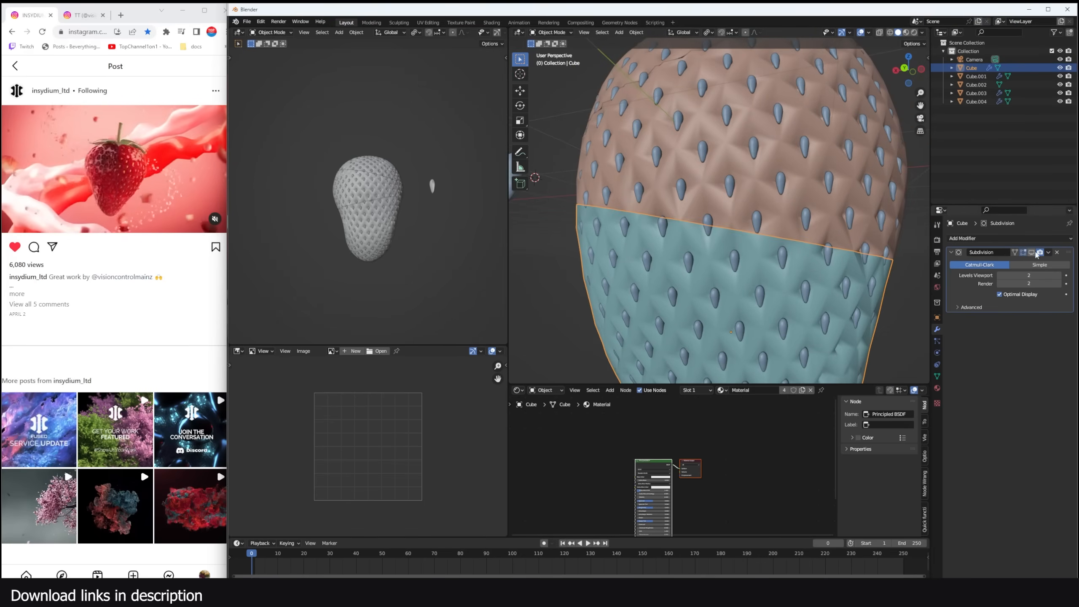
left_click(976, 92)
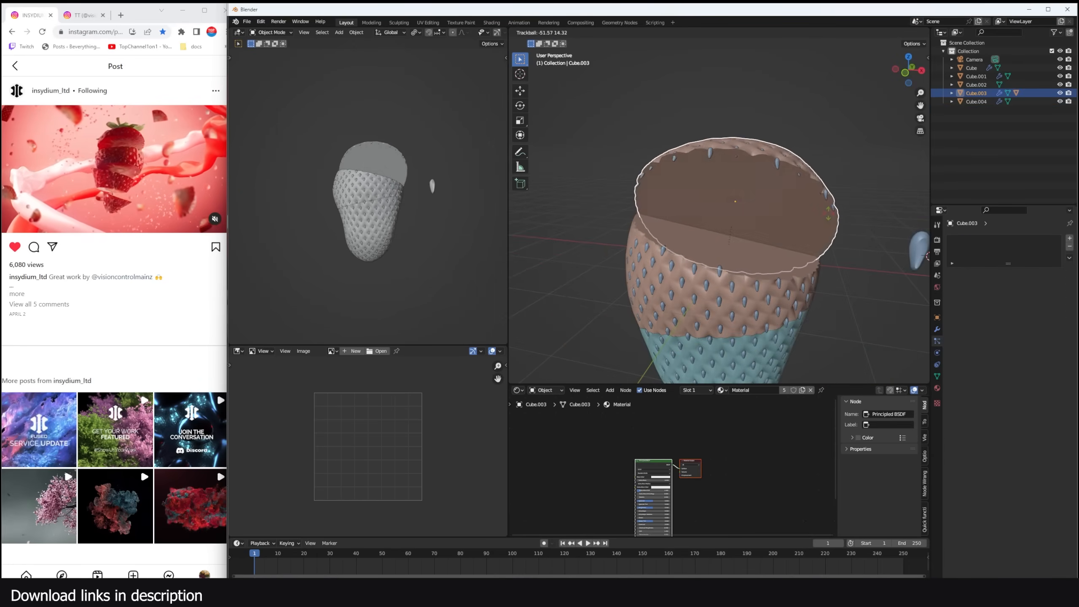
Add a cube Empty scaled to about 1.836 enclosing the strawberry and parent the slices to it.
left_click(976, 101)
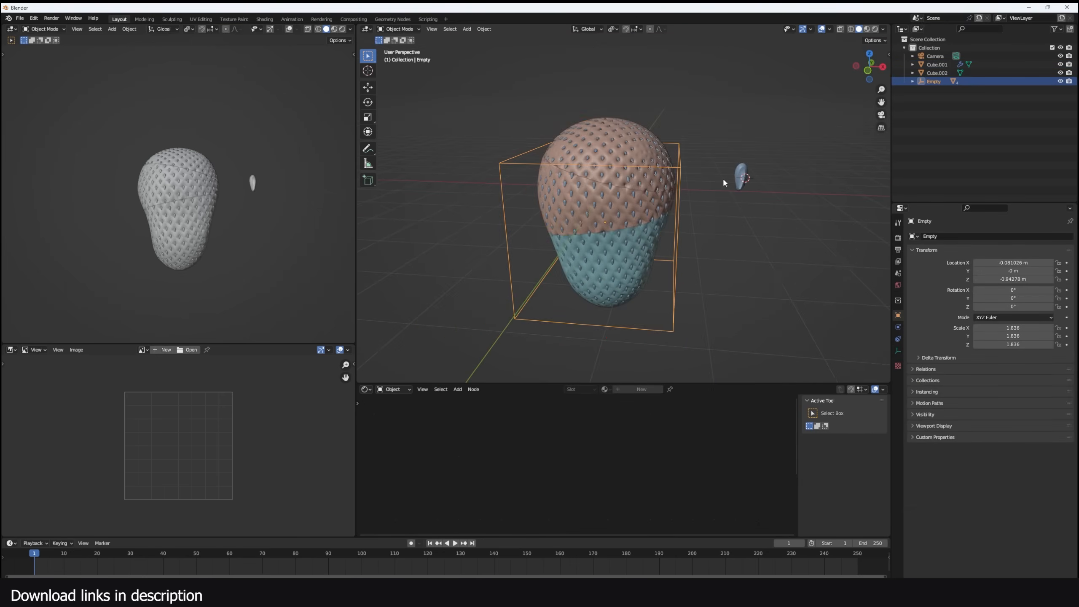
Keyframe the Empty and the strawberry slices so they drift apart over the timeline.
left_click(937, 64)
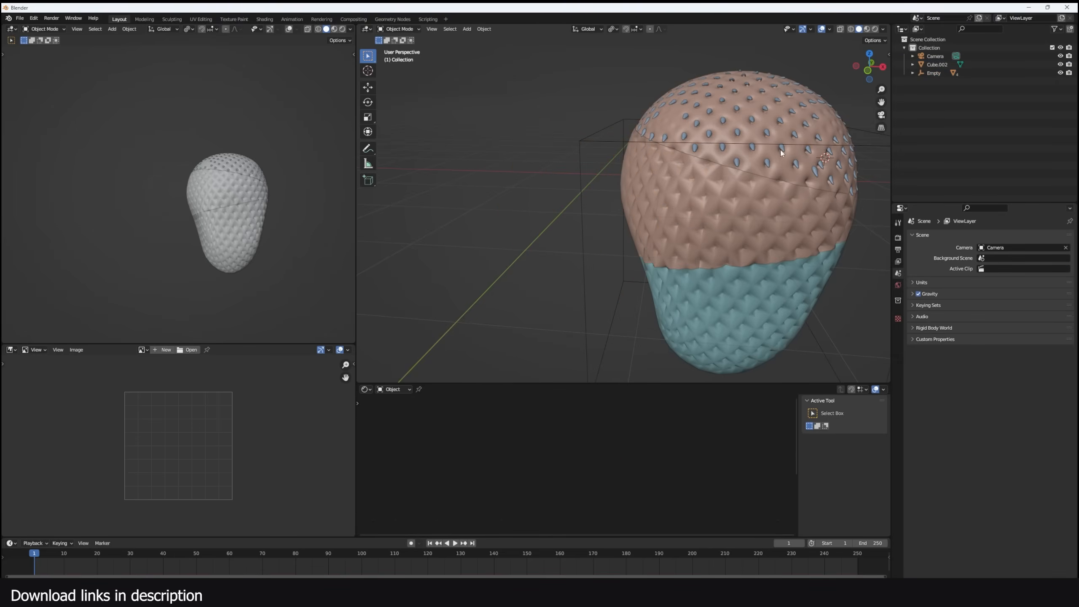
left_click(933, 73)
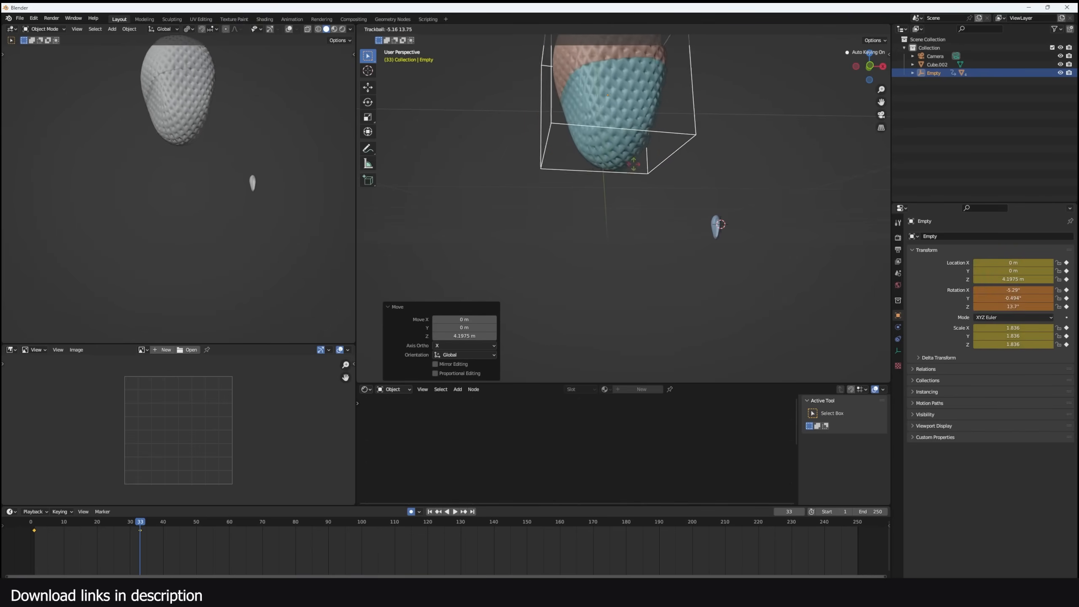
left_click(446, 511)
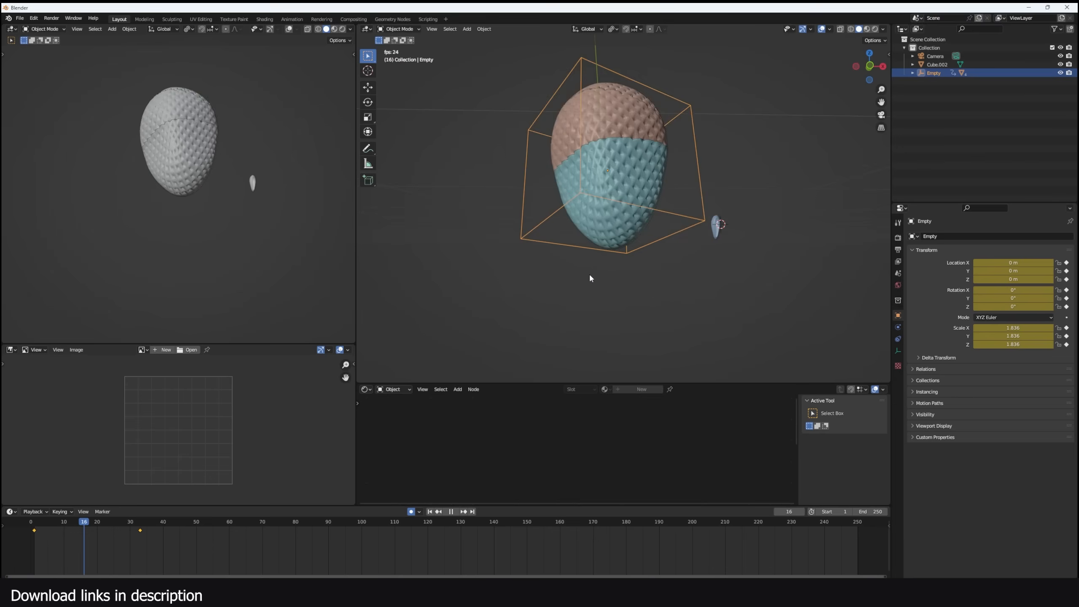
left_click(117, 521)
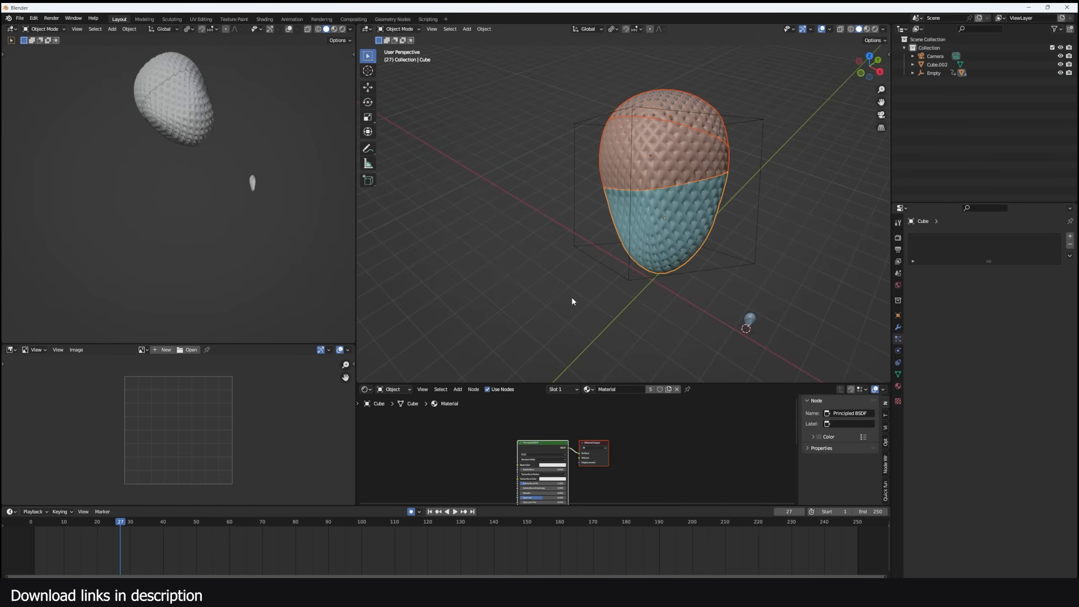
left_click(445, 511)
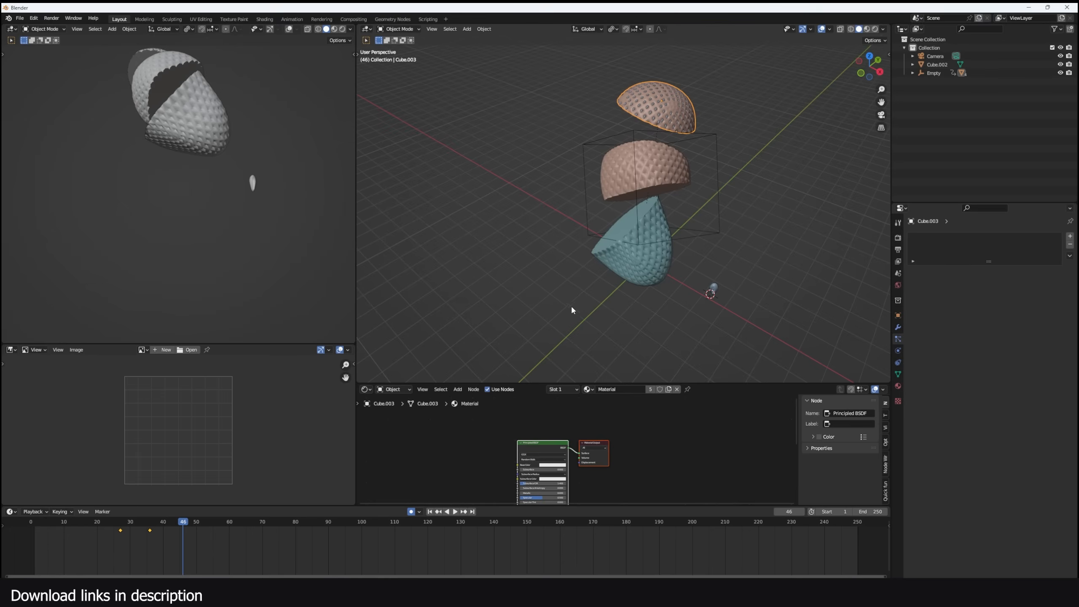
Play back the slicing animation, adjusting the slices between runs, and show the finished red-lit scene.
left_click(640, 172)
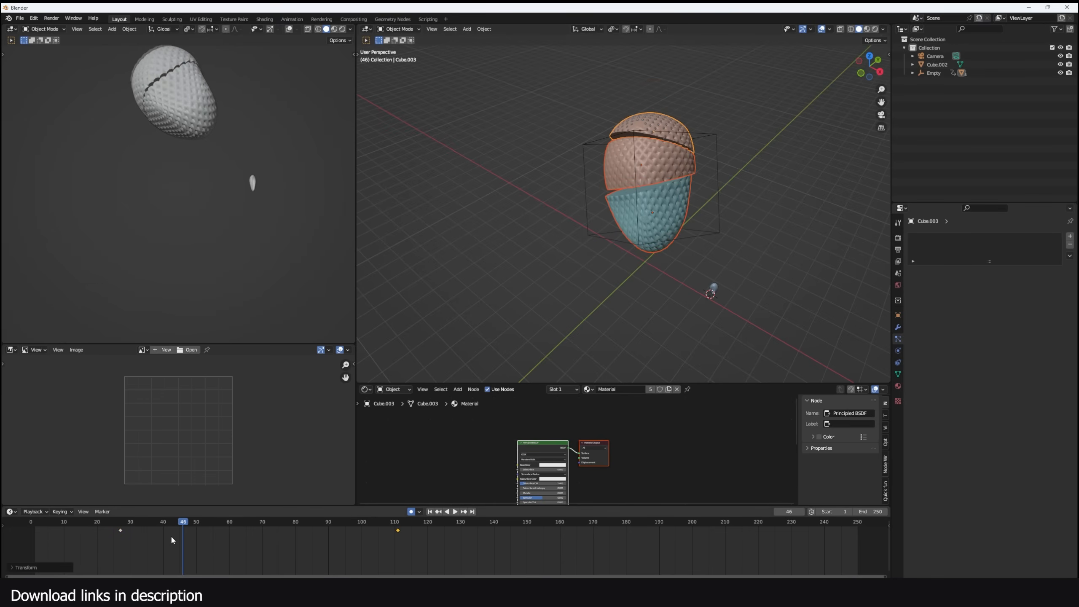
left_click(445, 511)
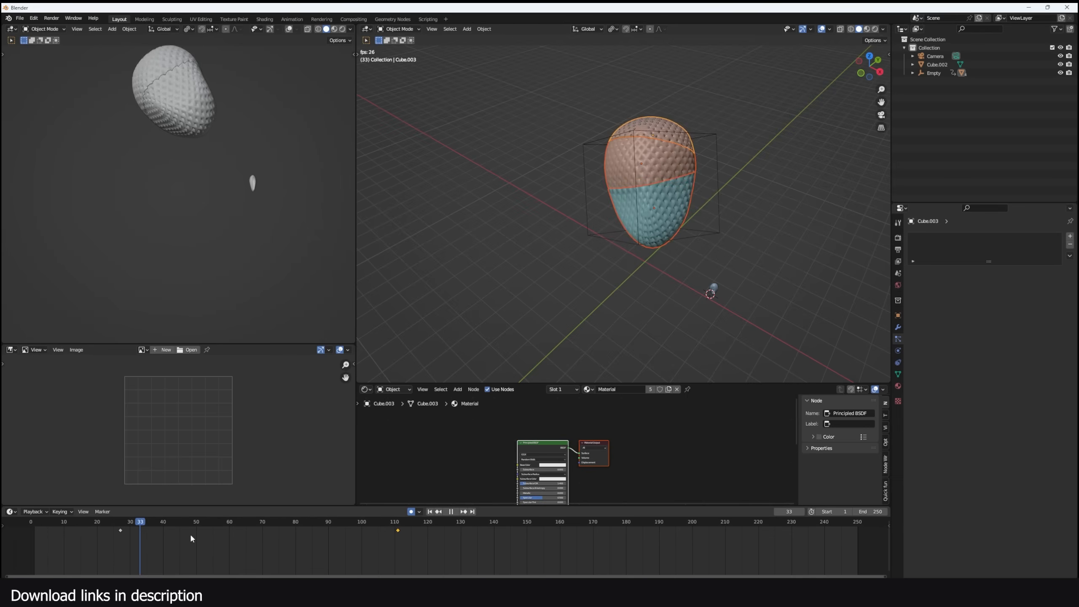
left_click(265, 521)
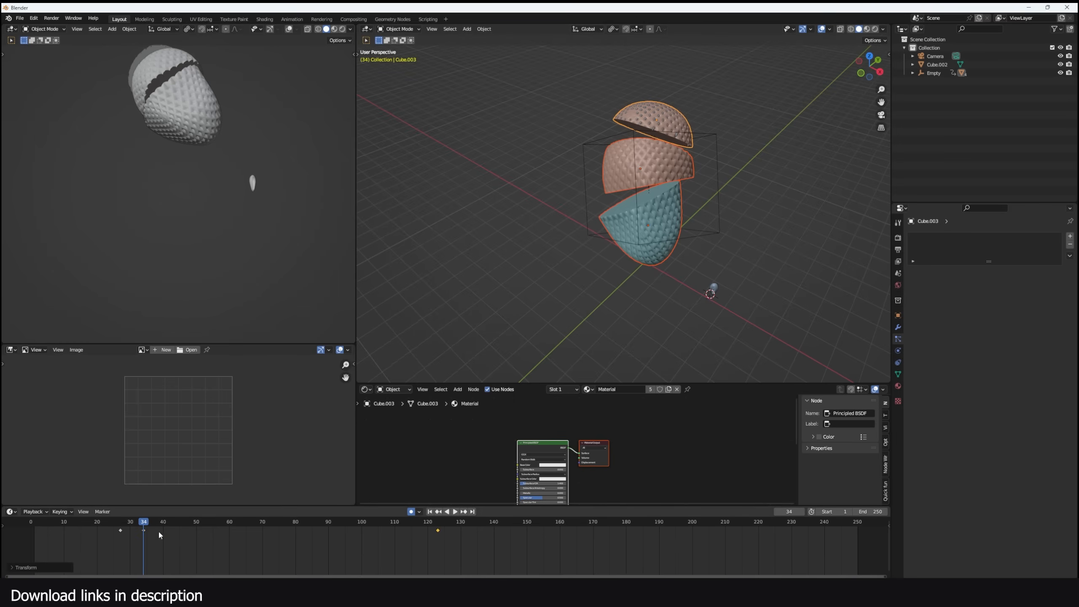
left_click(445, 511)
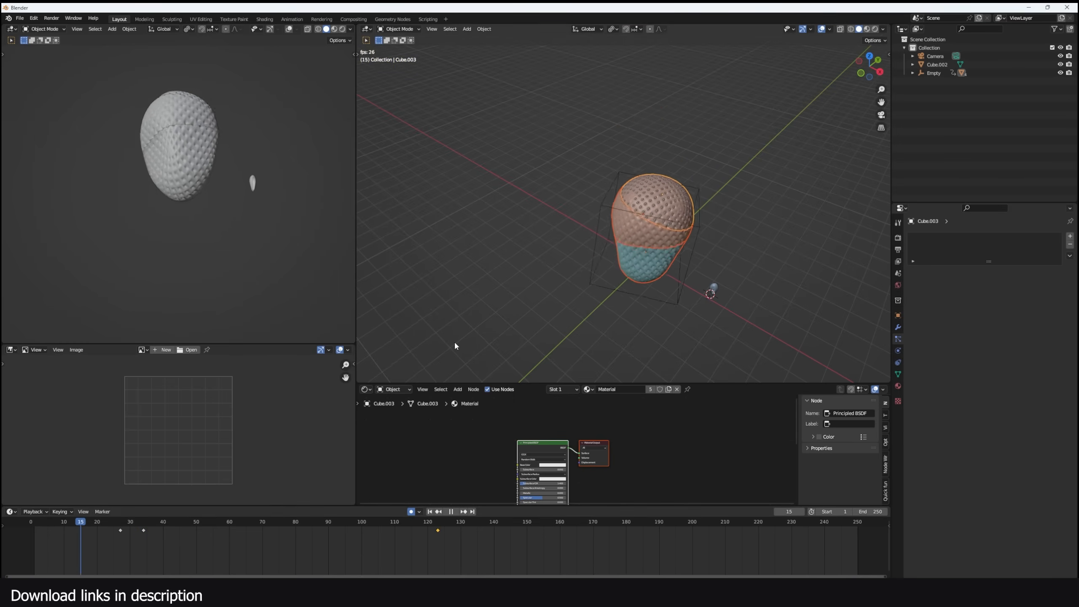
left_click(445, 512)
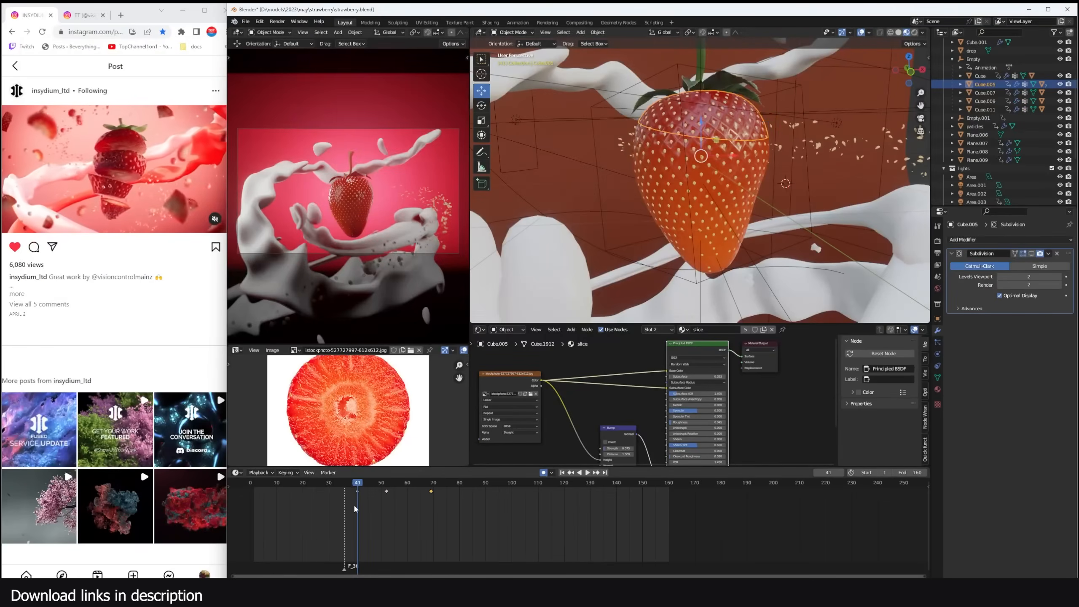
Isolate milk-splash Plane.009 in Local View and scrub the timeline around frame 65 to preview its animation.
left_click(428, 483)
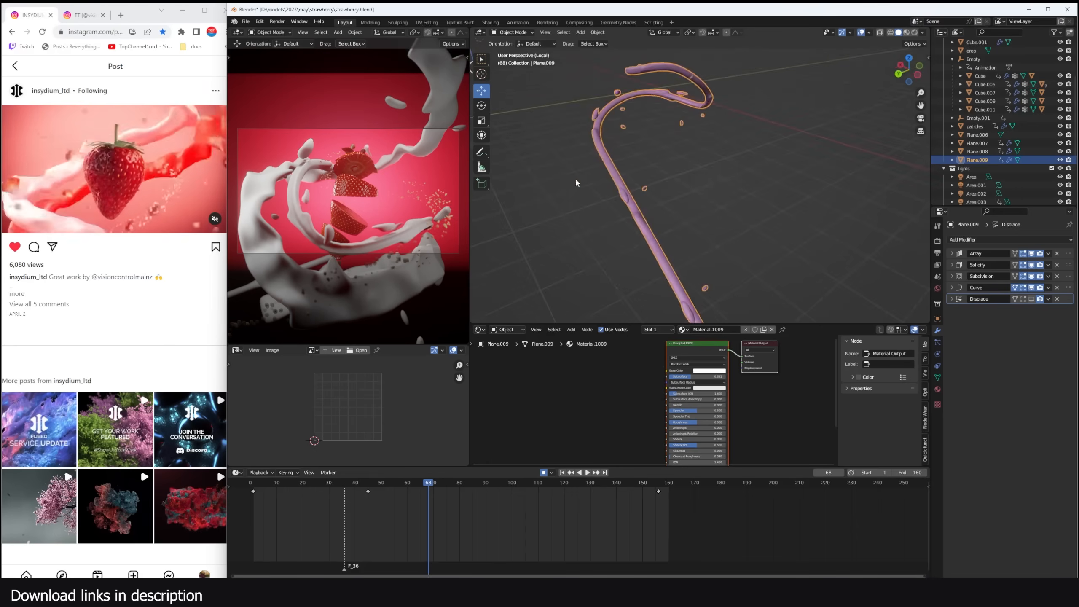
left_click(580, 472)
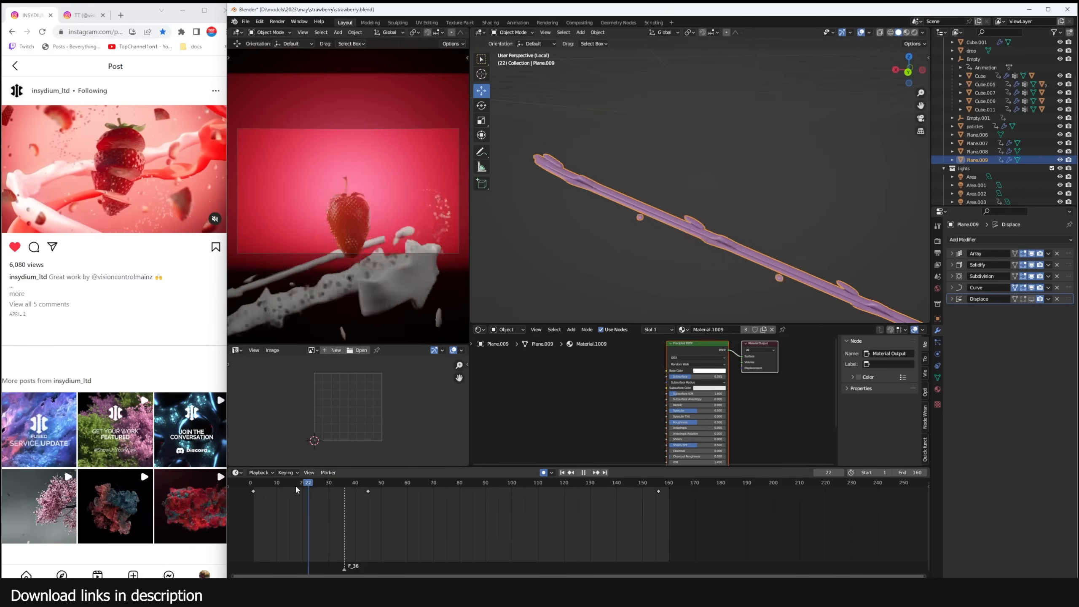
left_click(504, 483)
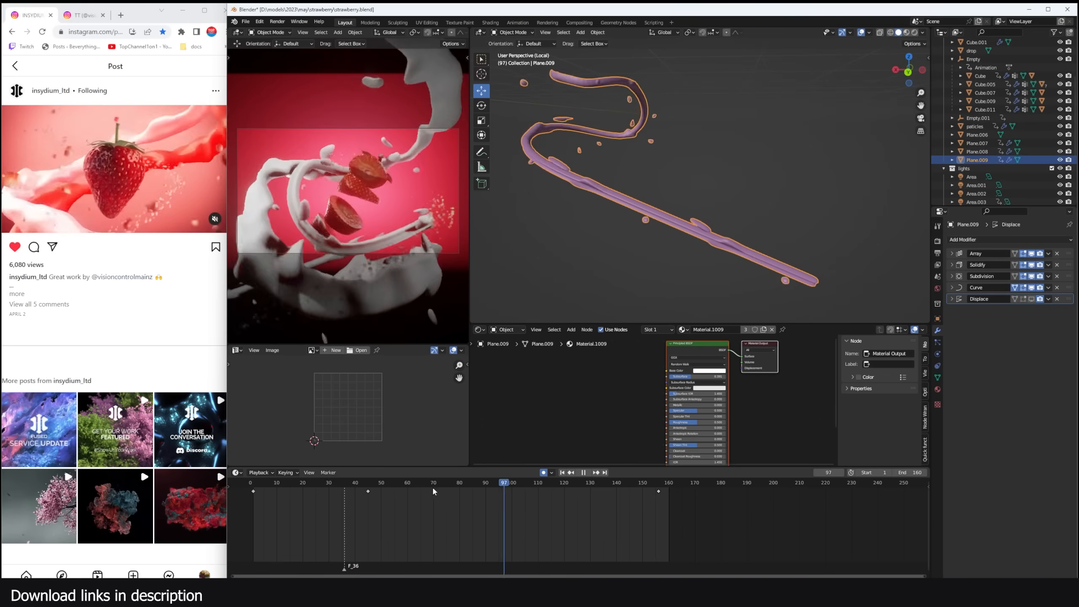
left_click(405, 481)
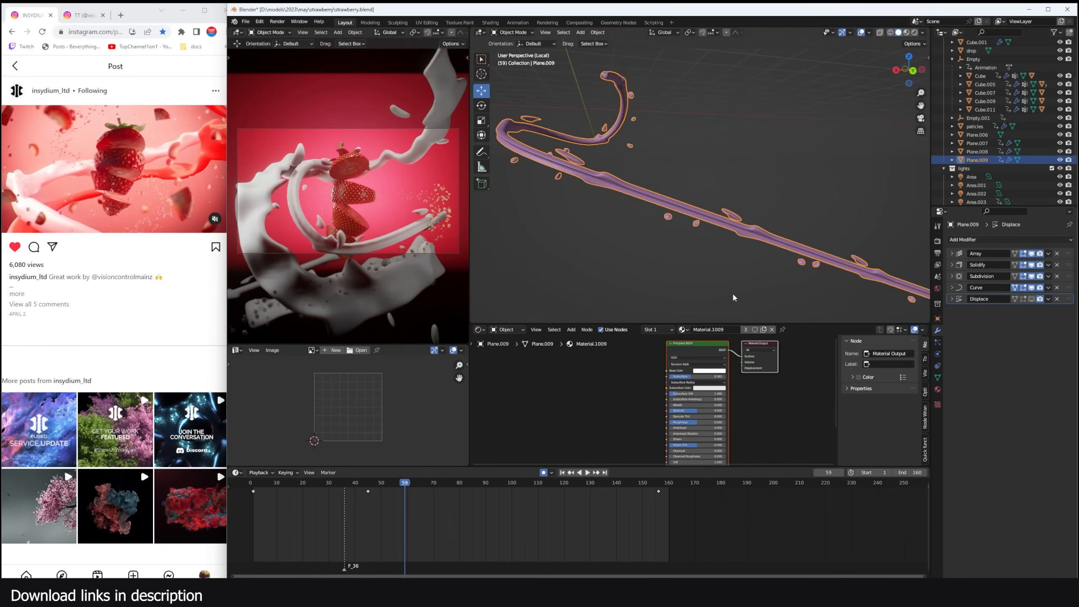
left_click(582, 472)
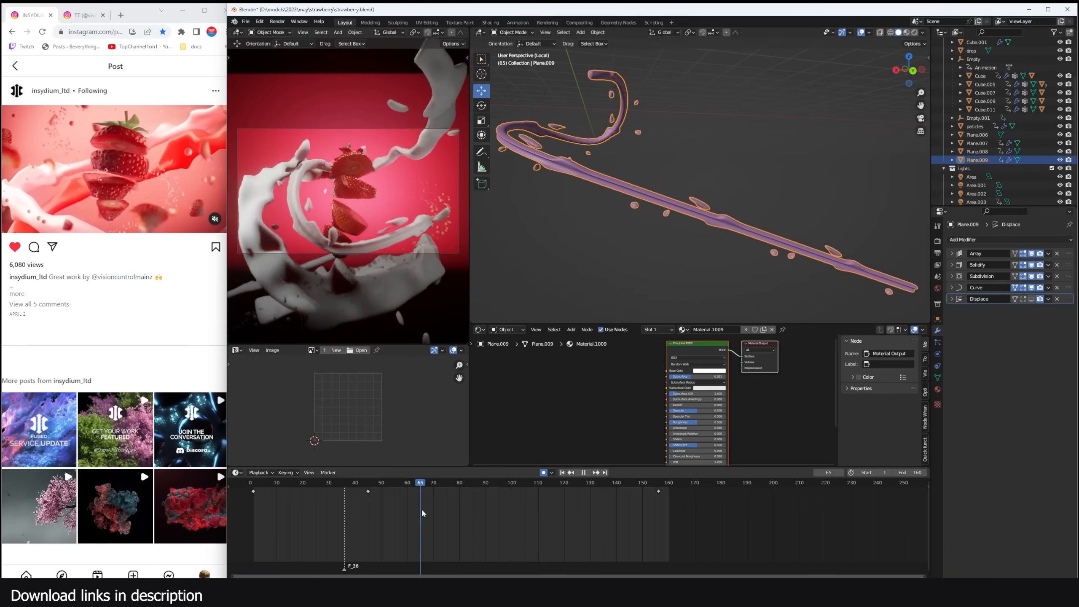
left_click(586, 472)
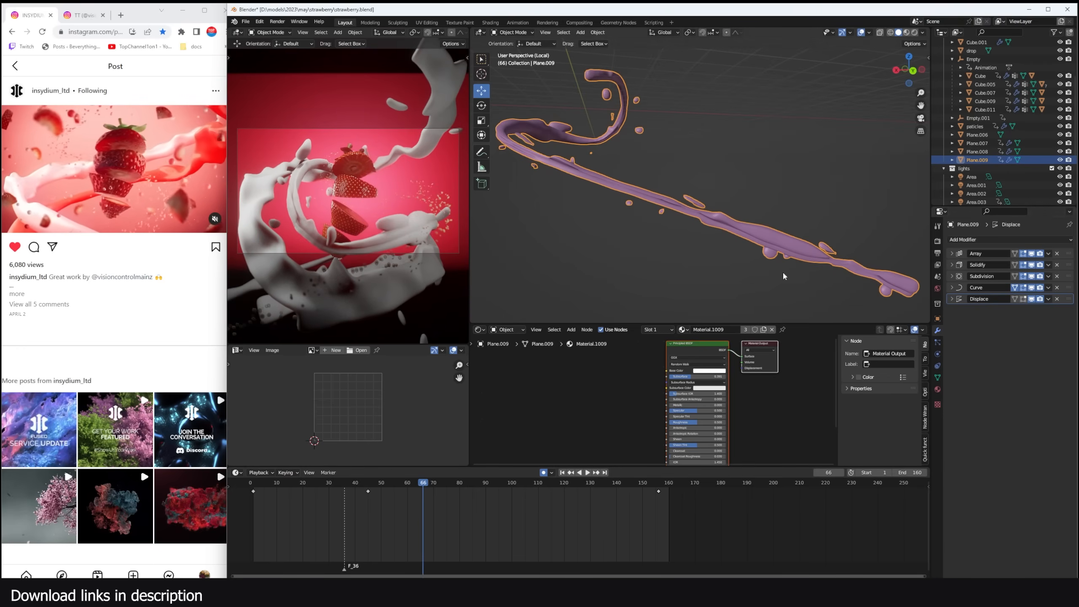
left_click(583, 472)
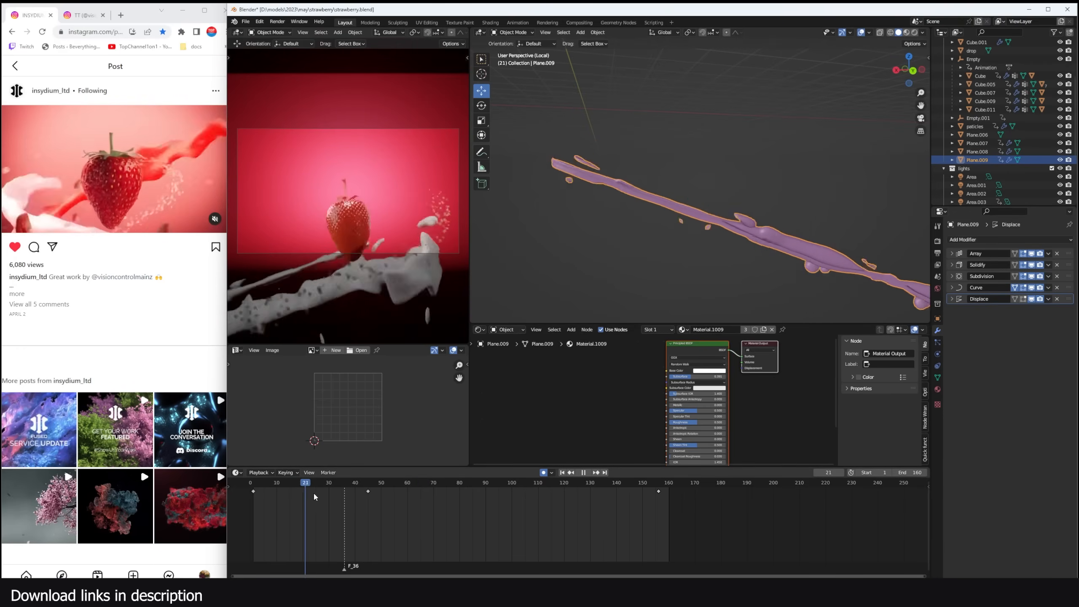